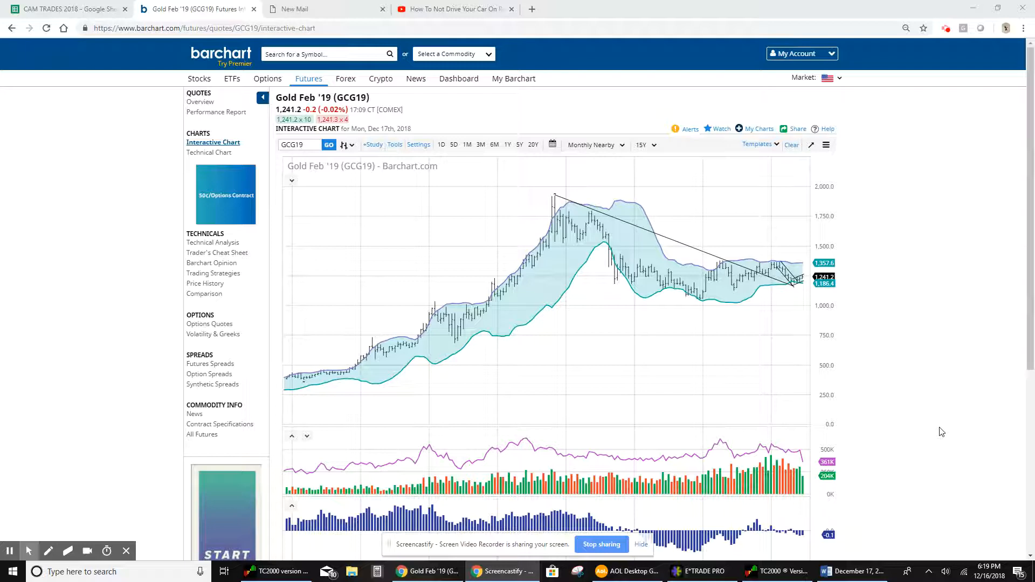
mouse_move(940, 387)
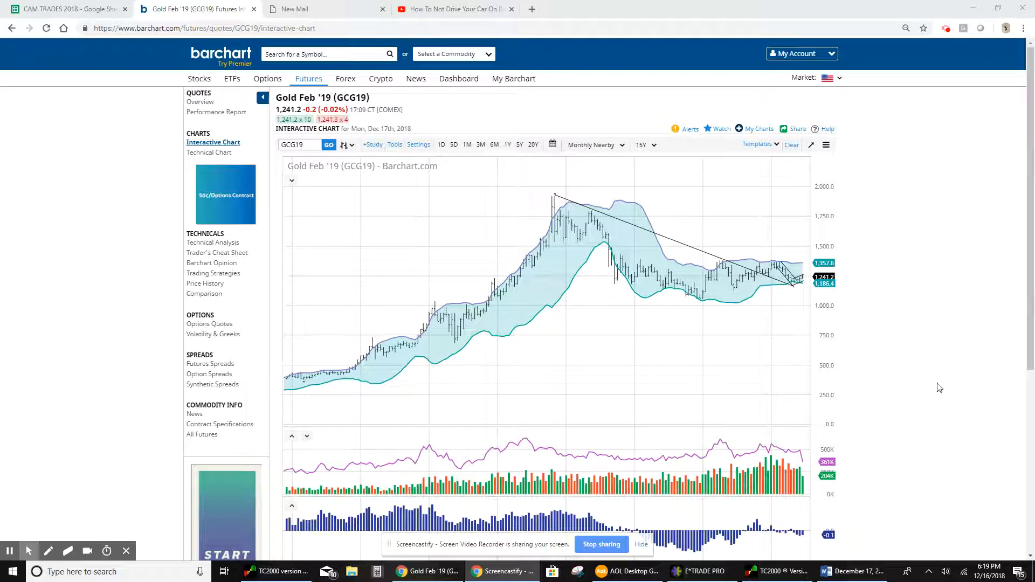
mouse_move(554, 202)
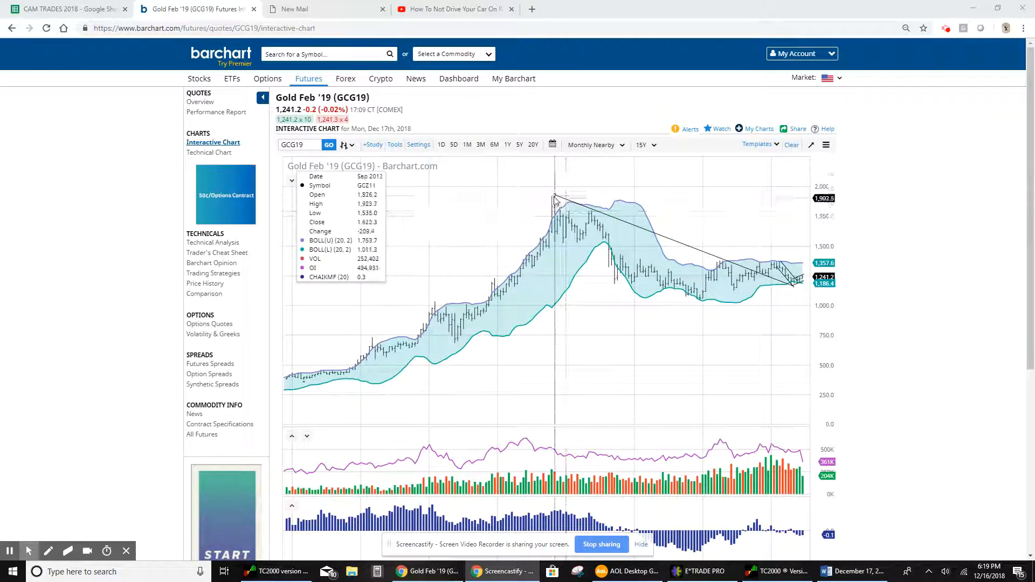
mouse_move(553, 202)
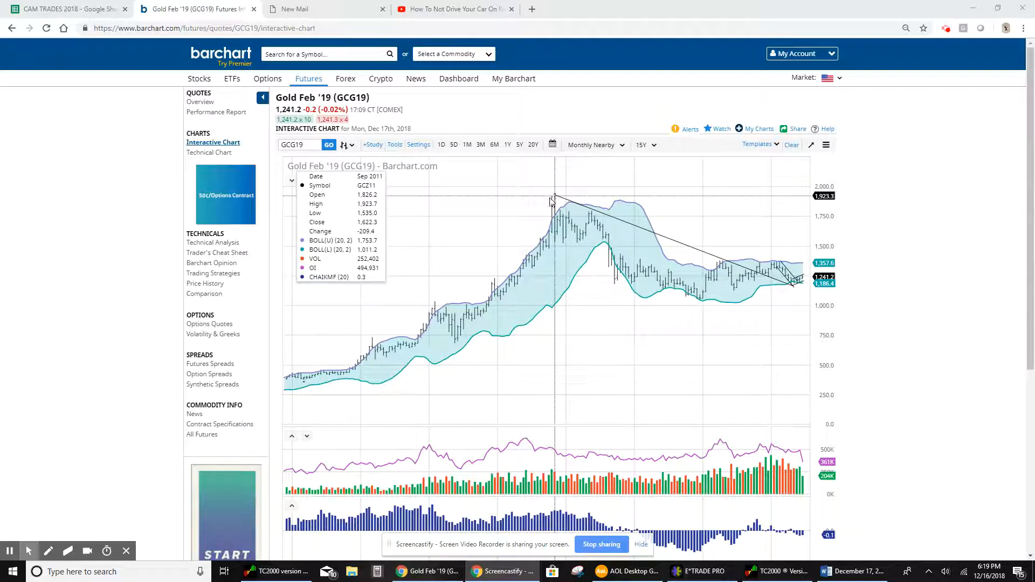
mouse_move(553, 201)
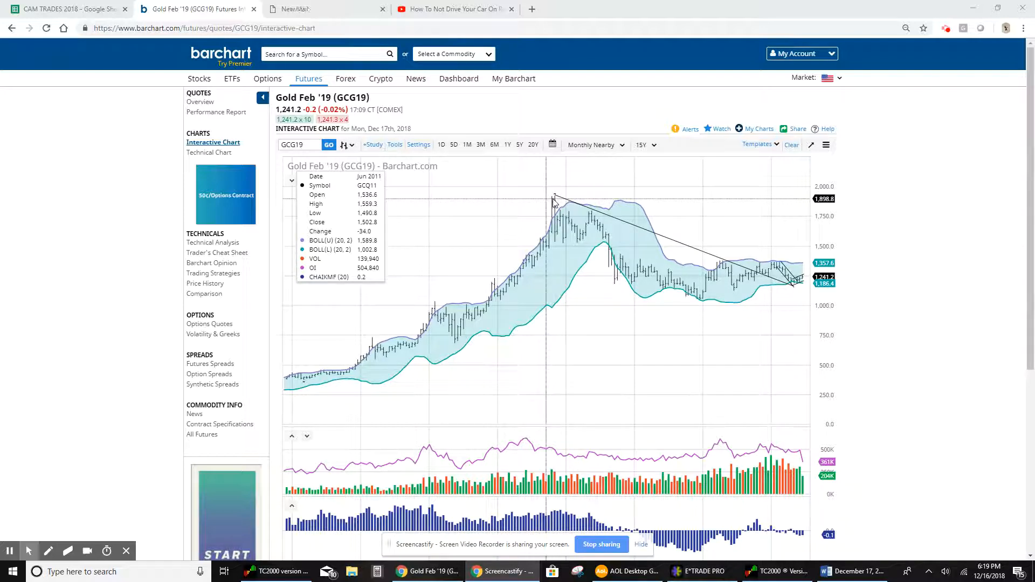
mouse_move(553, 202)
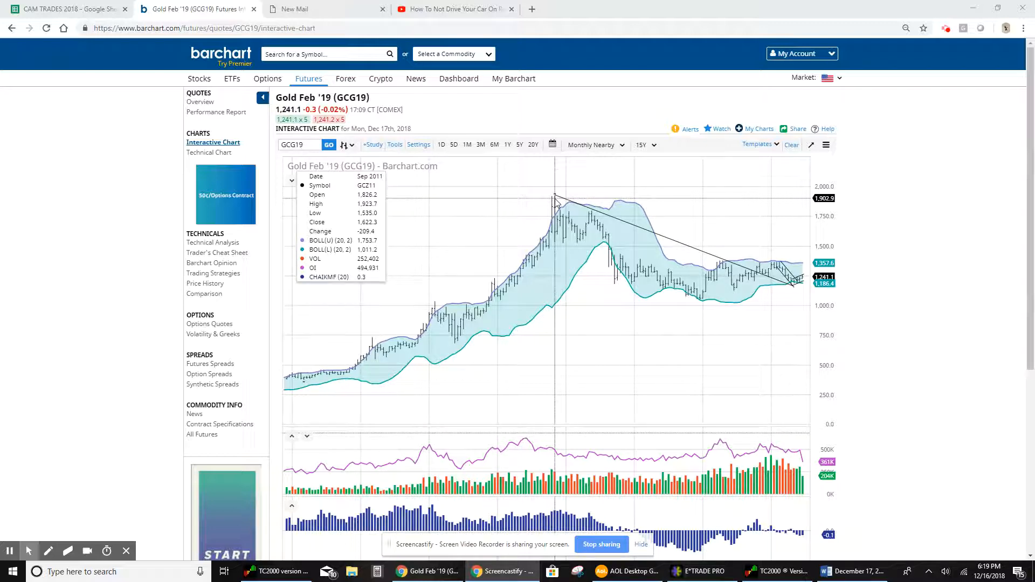
mouse_move(554, 202)
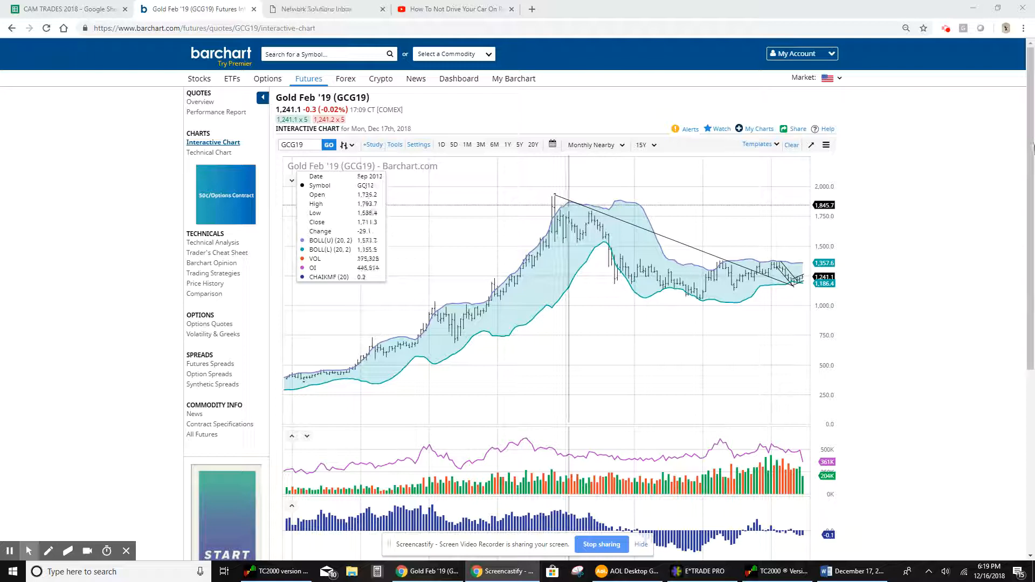
mouse_move(554, 243)
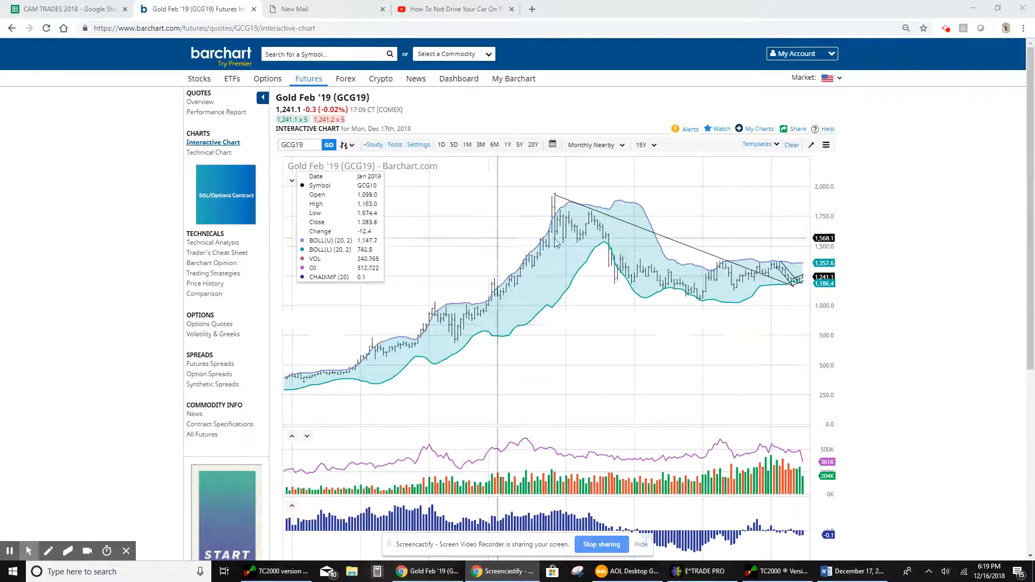
mouse_move(595, 254)
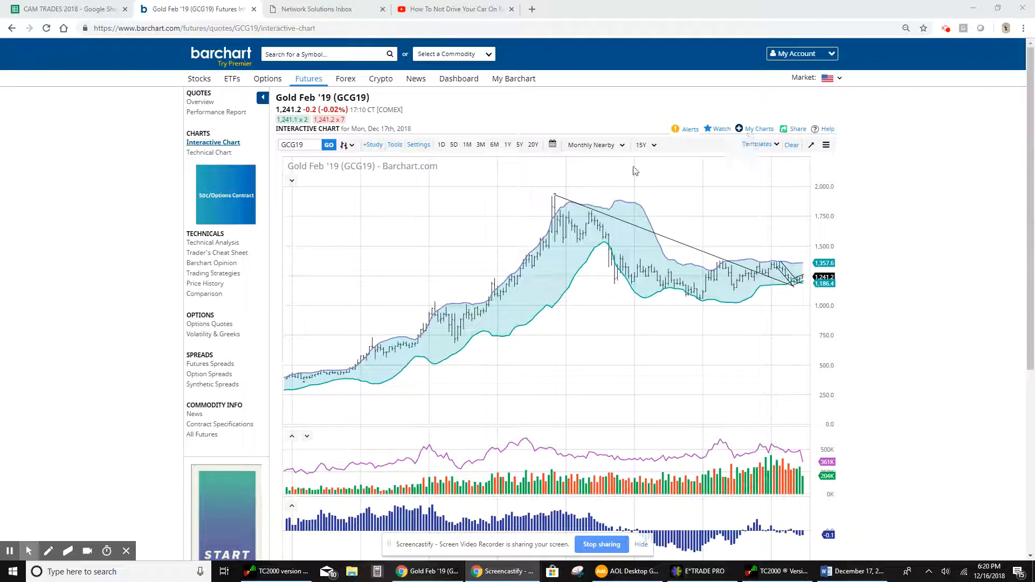
mouse_move(554, 218)
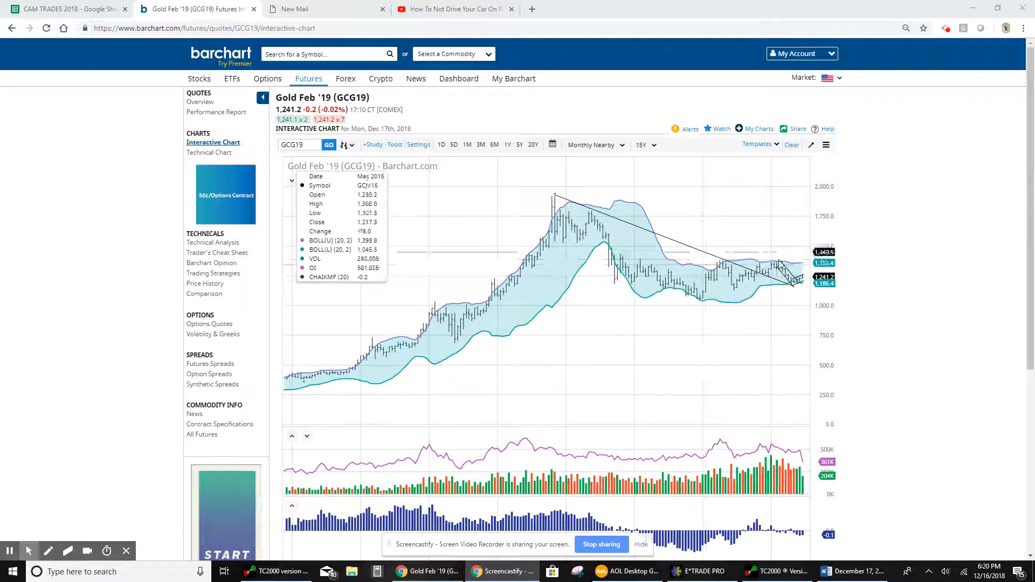
mouse_move(952, 210)
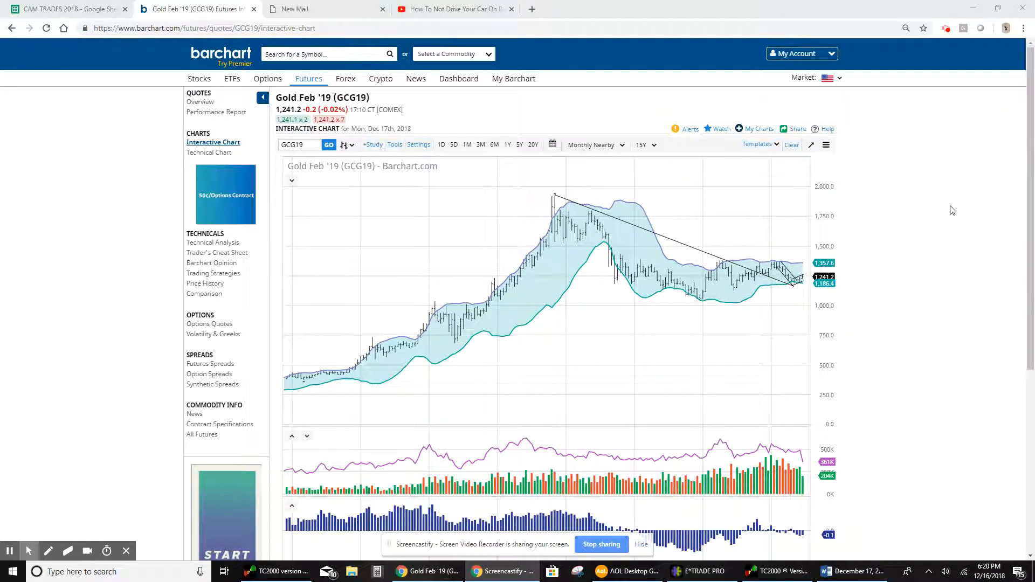
mouse_move(647, 289)
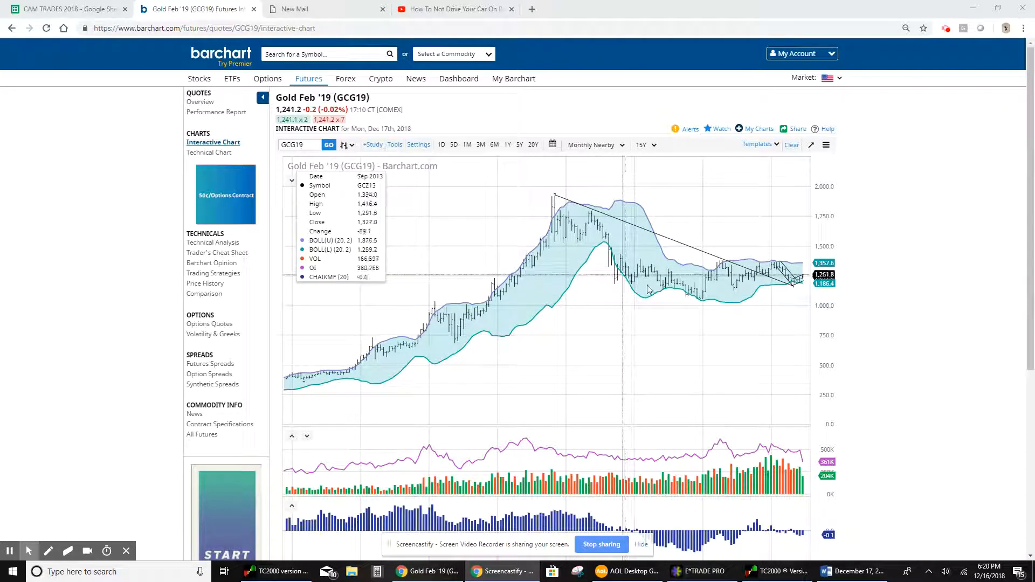
mouse_move(703, 305)
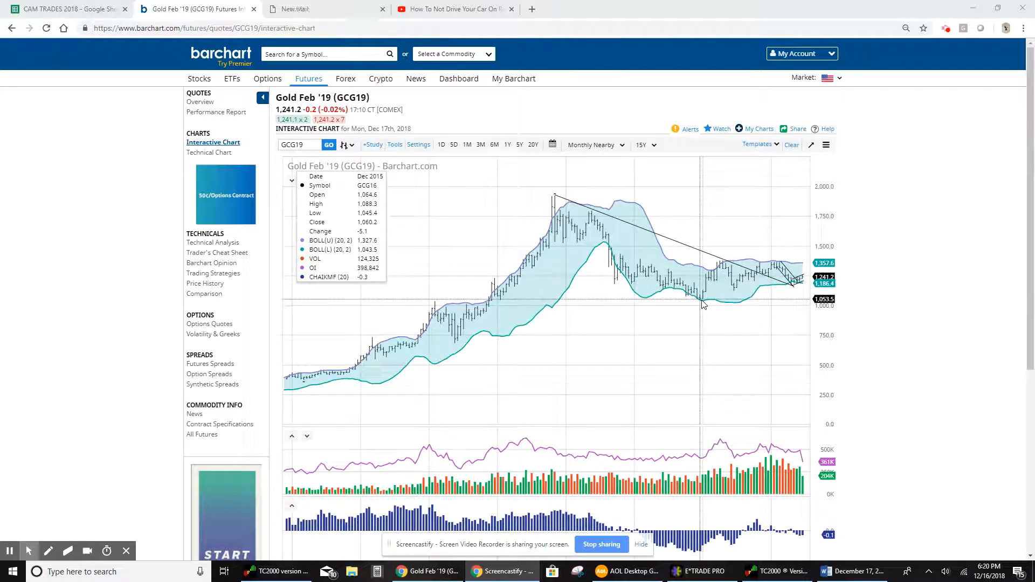
mouse_move(721, 267)
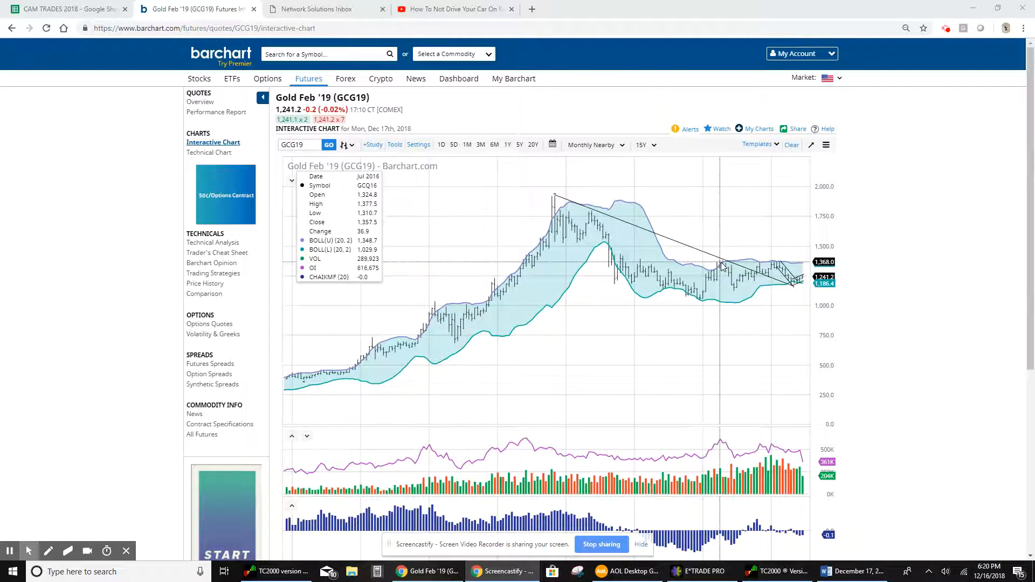
mouse_move(701, 310)
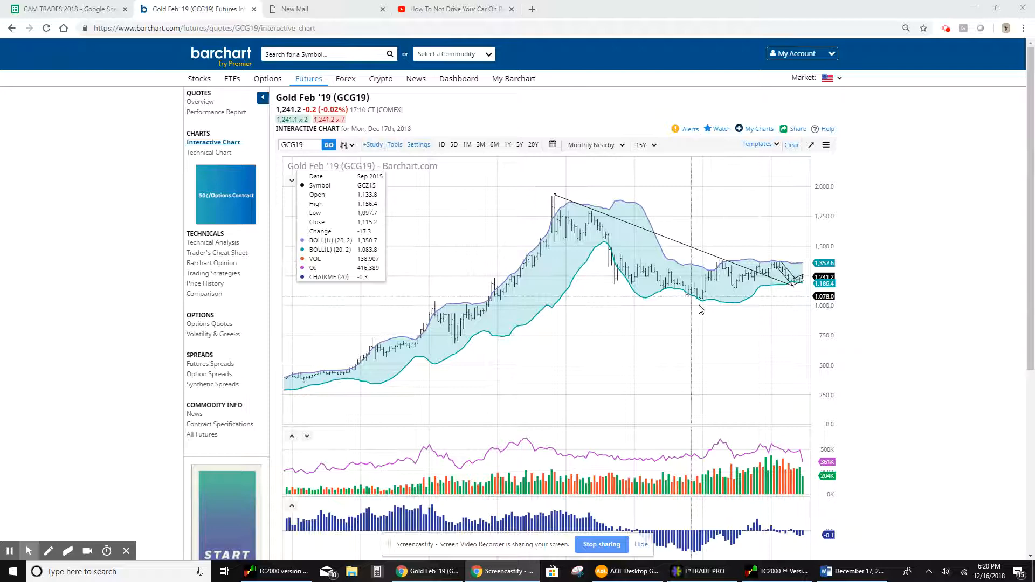
mouse_move(700, 305)
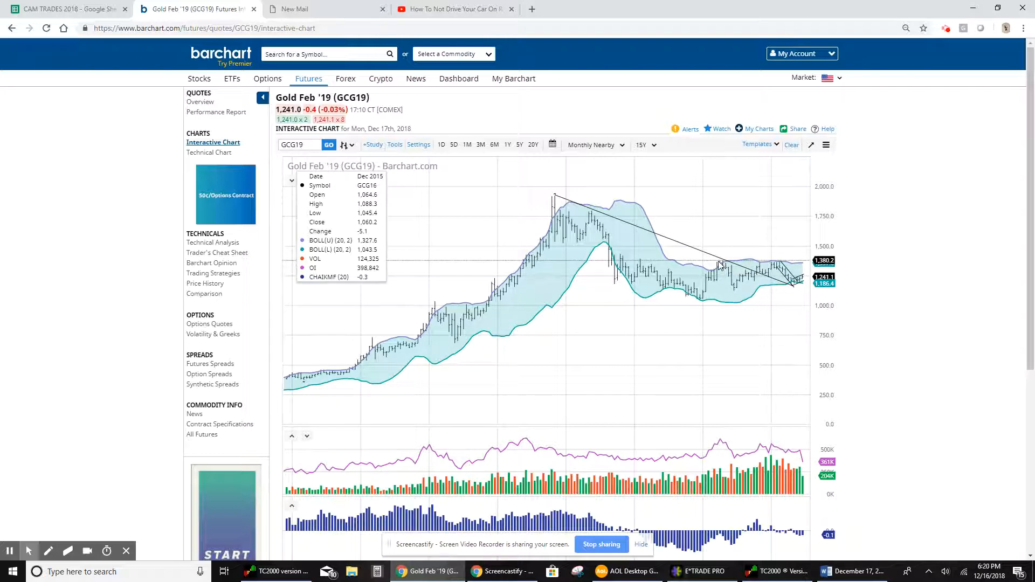
mouse_move(713, 266)
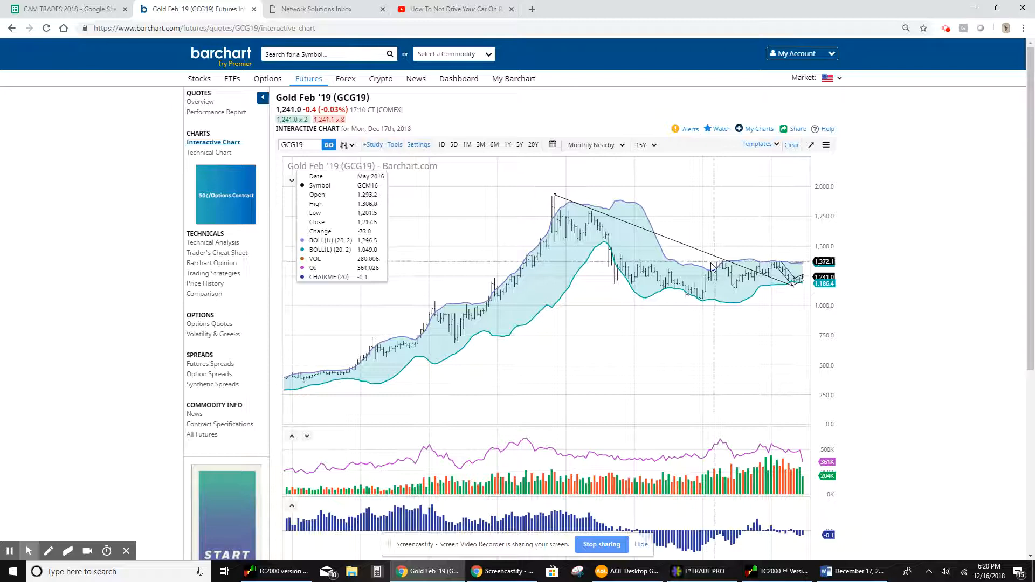
mouse_move(906, 251)
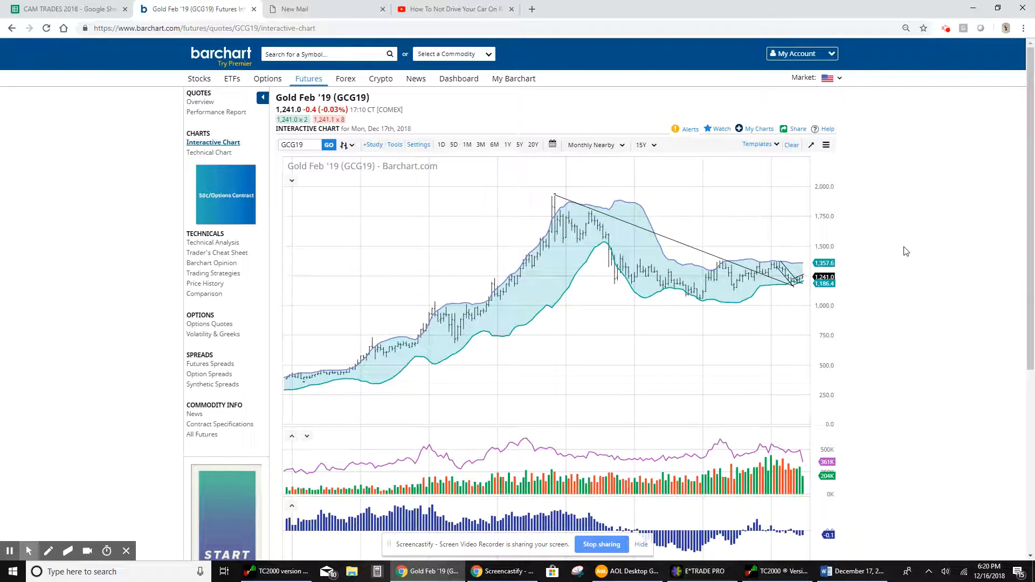
mouse_move(789, 285)
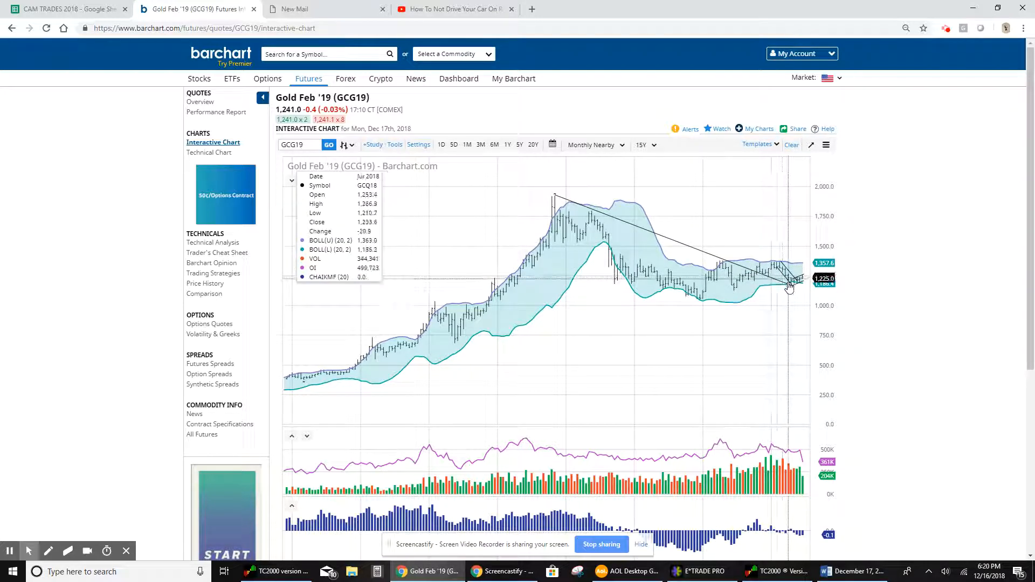
mouse_move(786, 284)
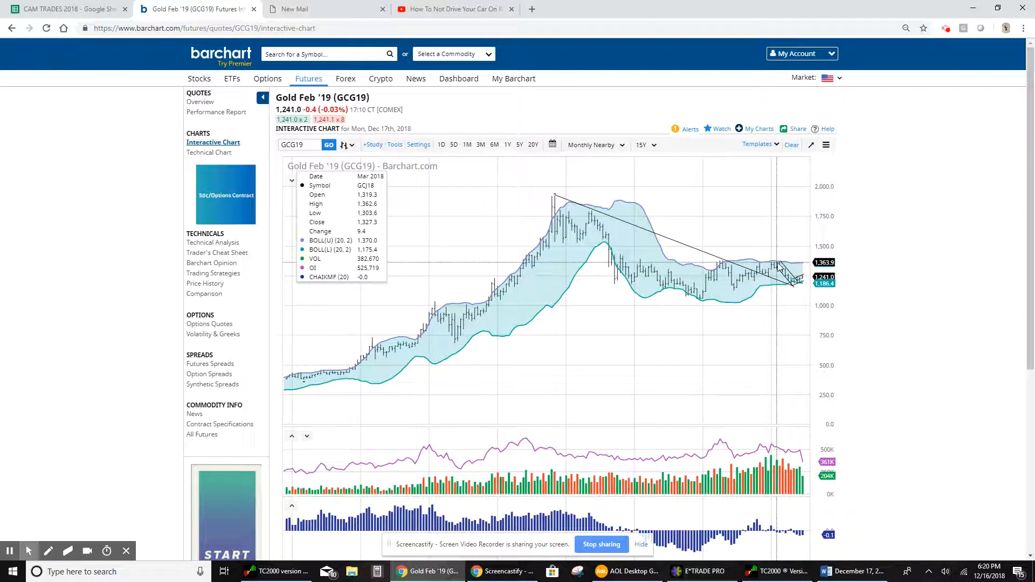
mouse_move(791, 269)
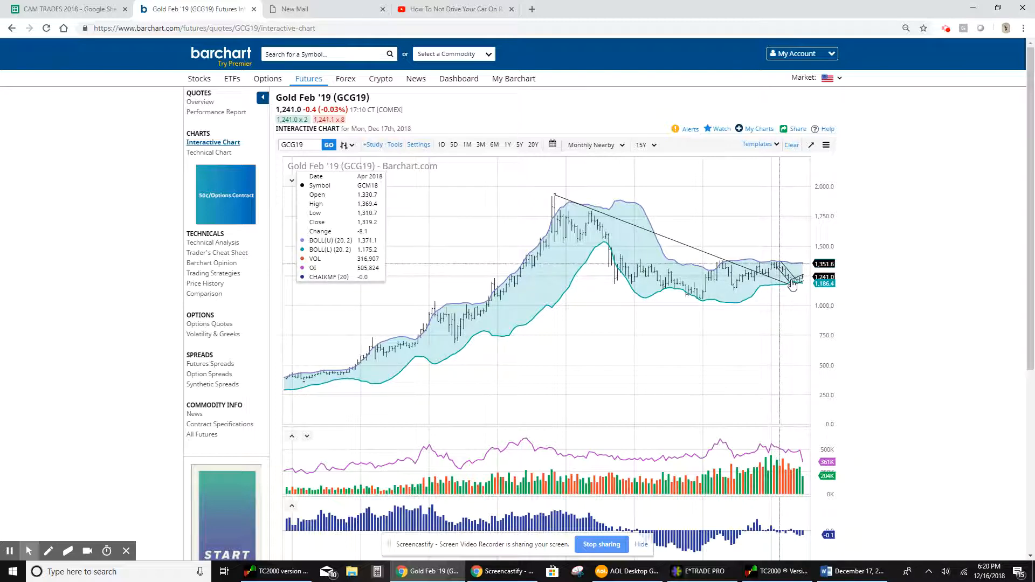
mouse_move(793, 284)
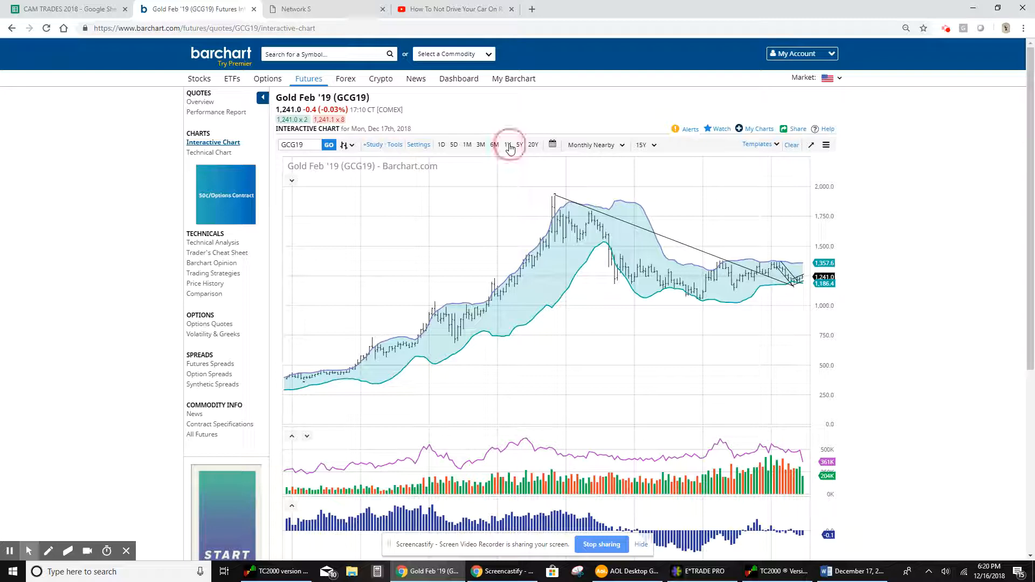
Show one year of Gold Feb '19 prices as Daily Nearby bars
click(508, 145)
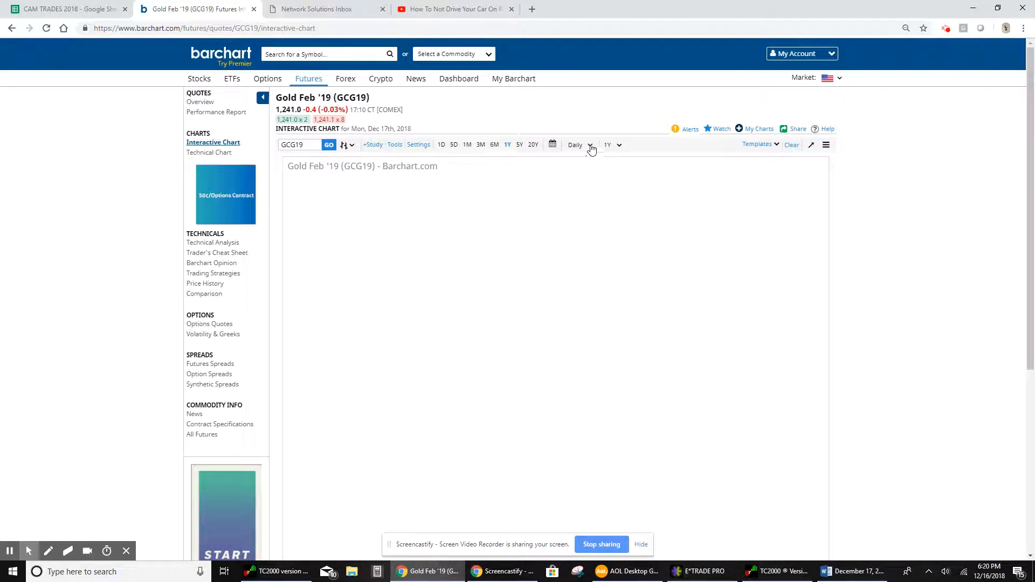
click(591, 147)
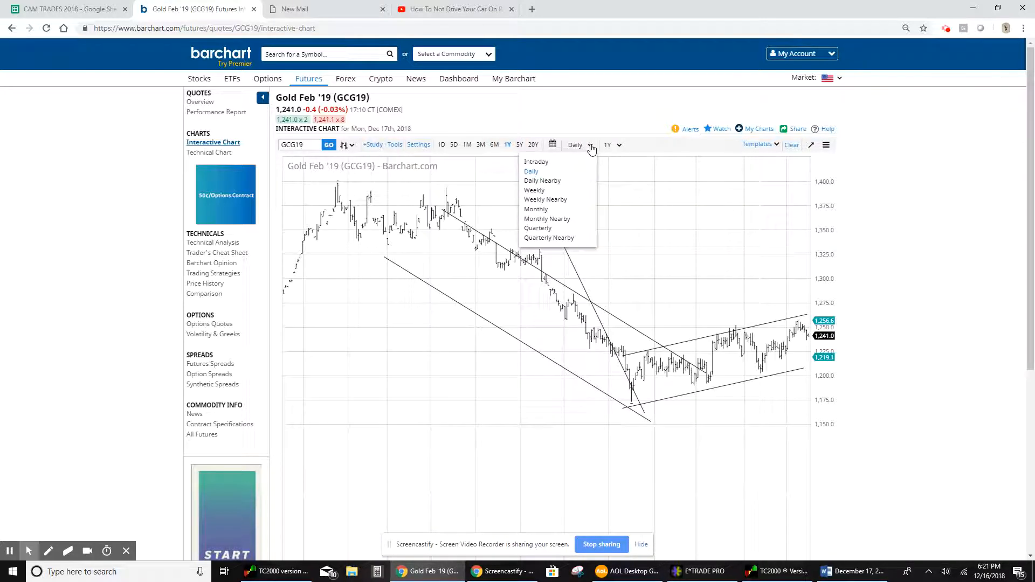
mouse_move(542, 184)
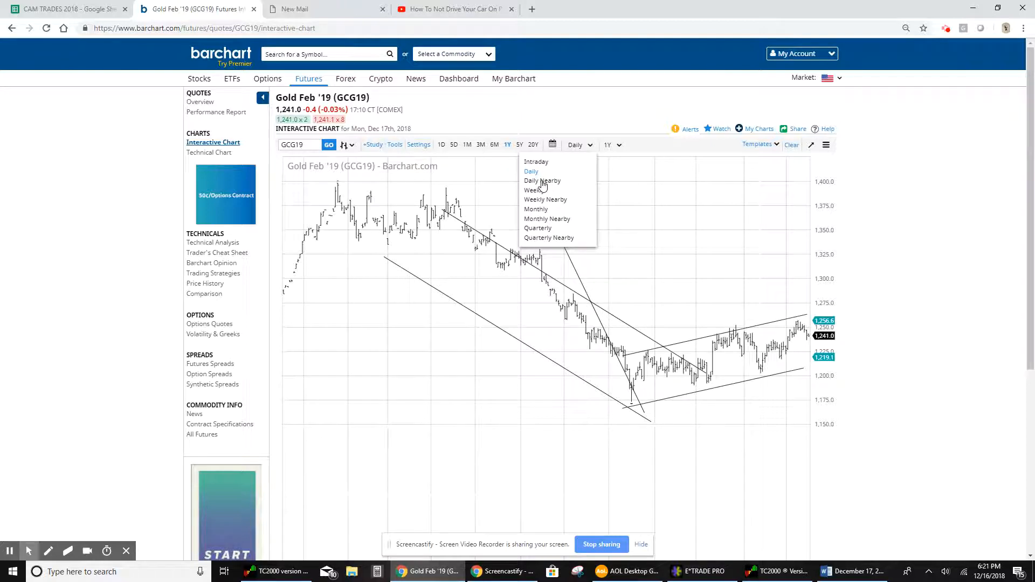
click(543, 181)
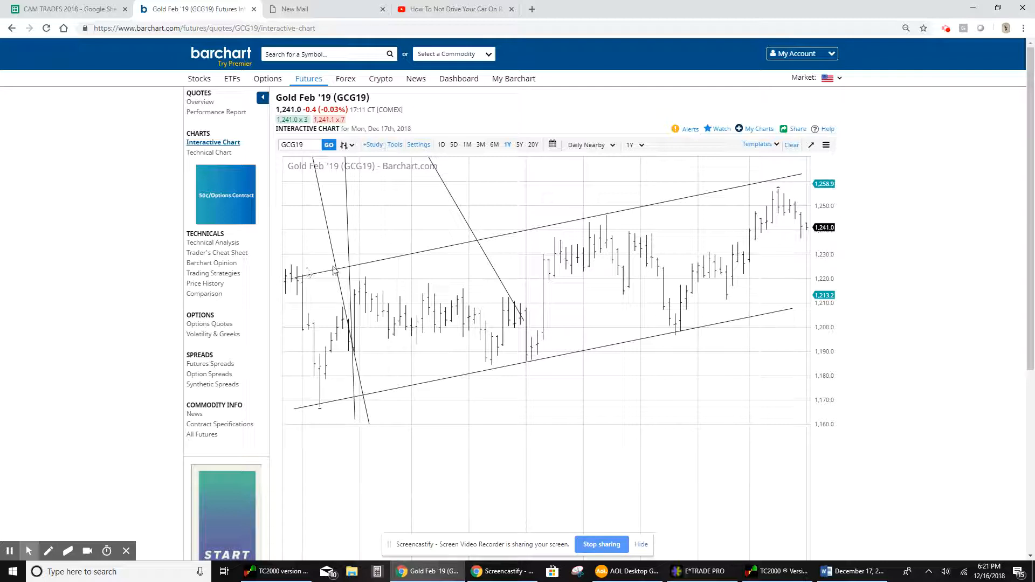
click(372, 144)
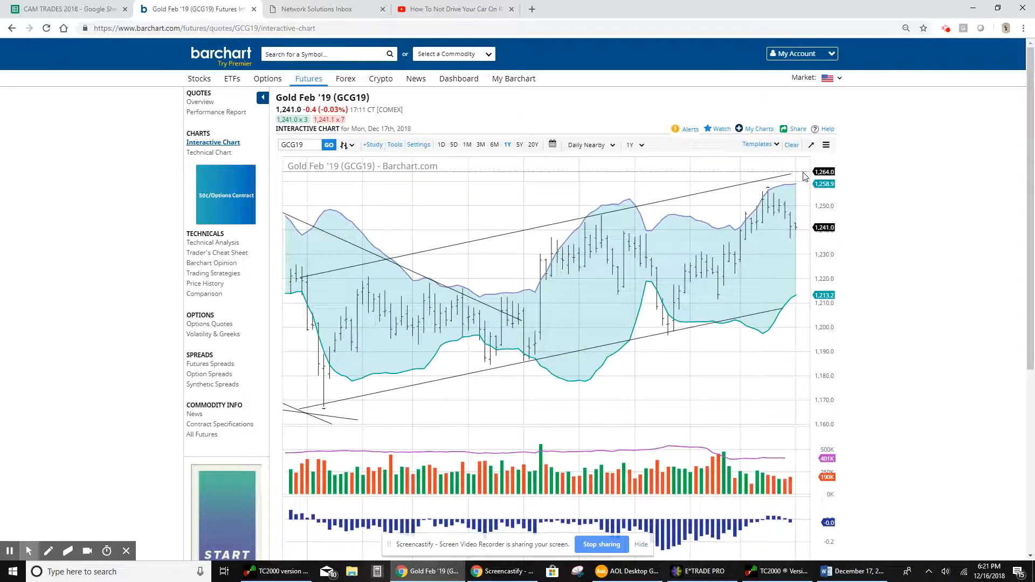
click(323, 8)
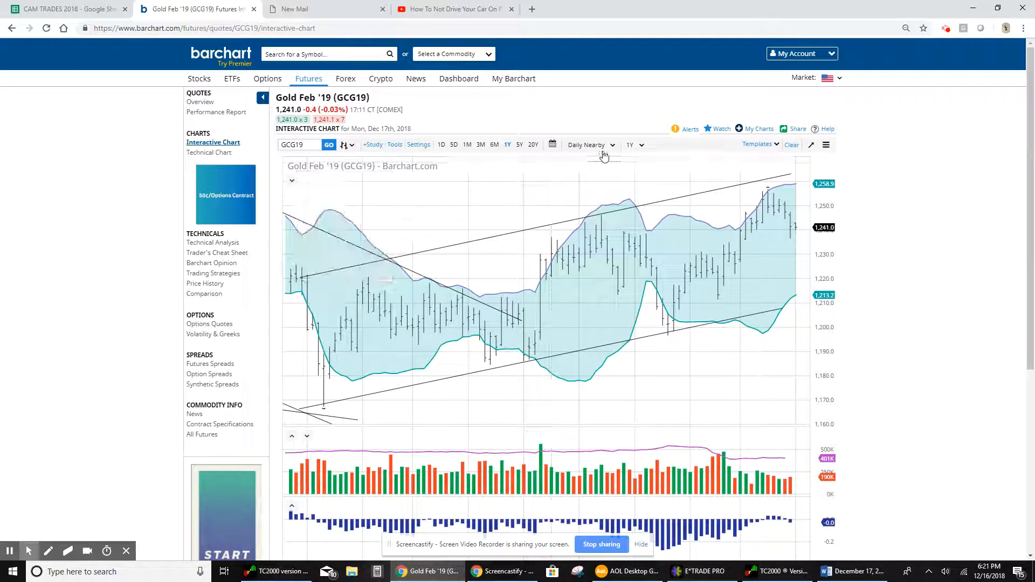
Switch the one-year chart to Weekly Nearby bars
click(590, 144)
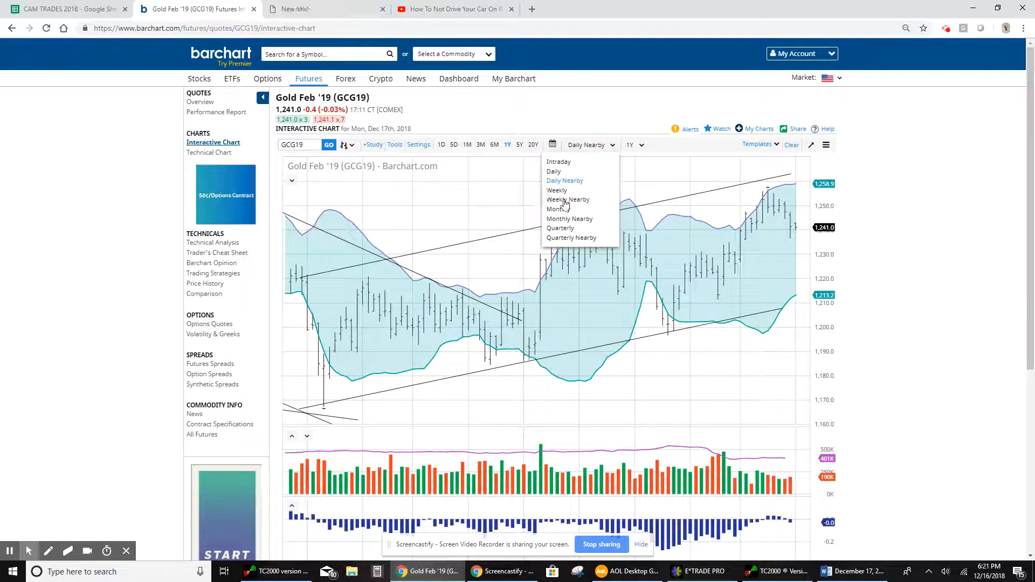
click(568, 200)
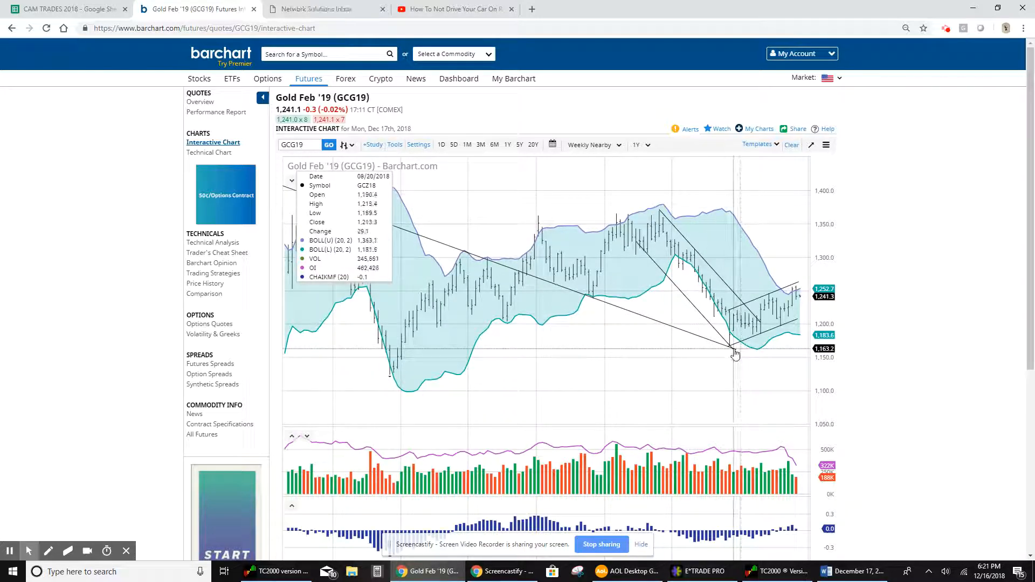
mouse_move(735, 351)
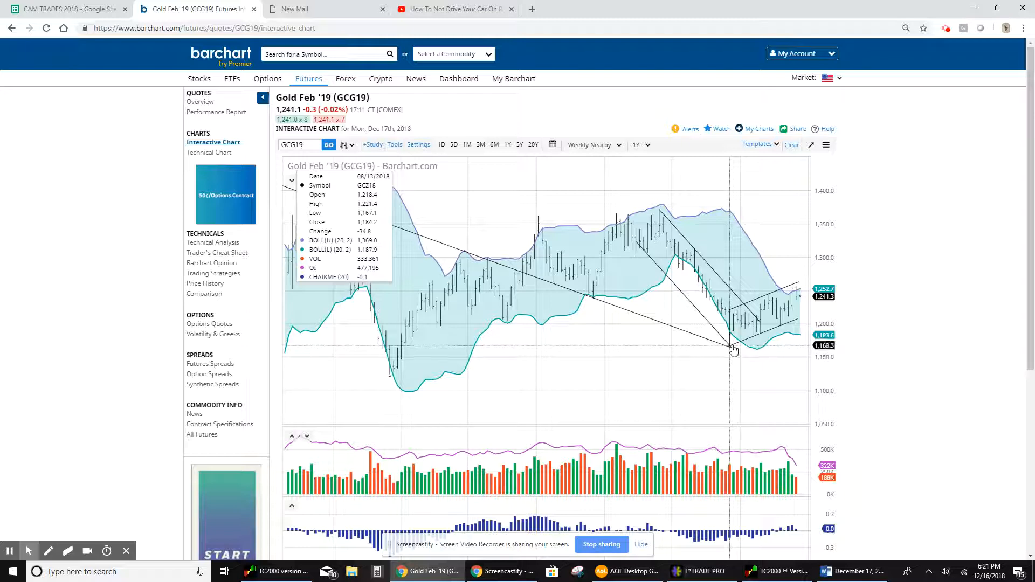
mouse_move(735, 349)
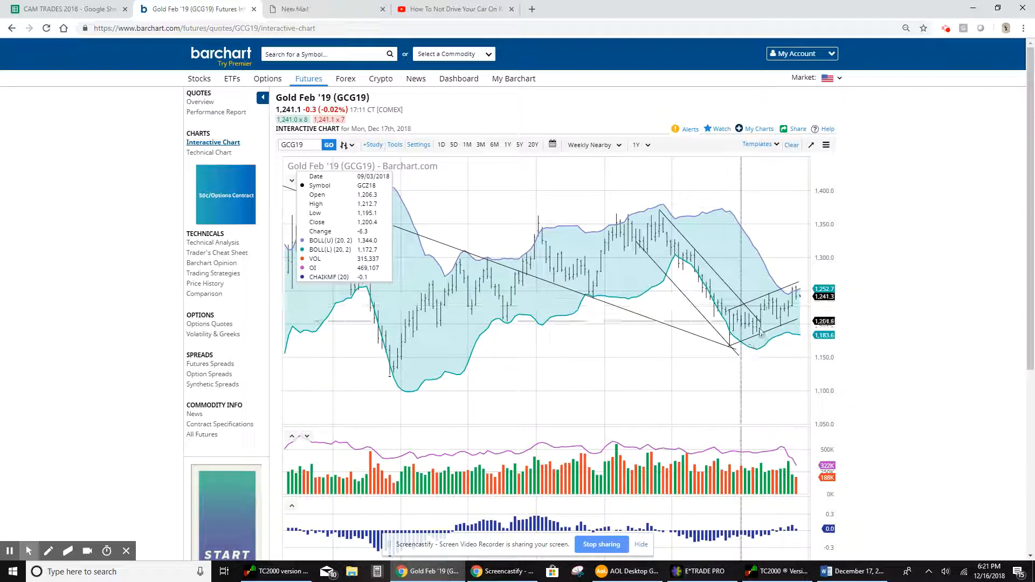
mouse_move(765, 323)
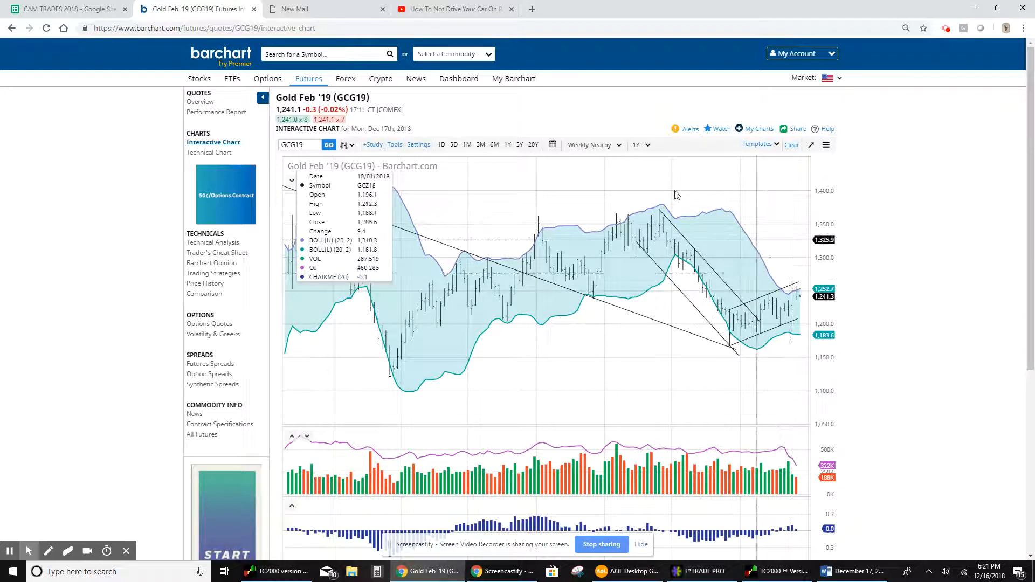
mouse_move(746, 339)
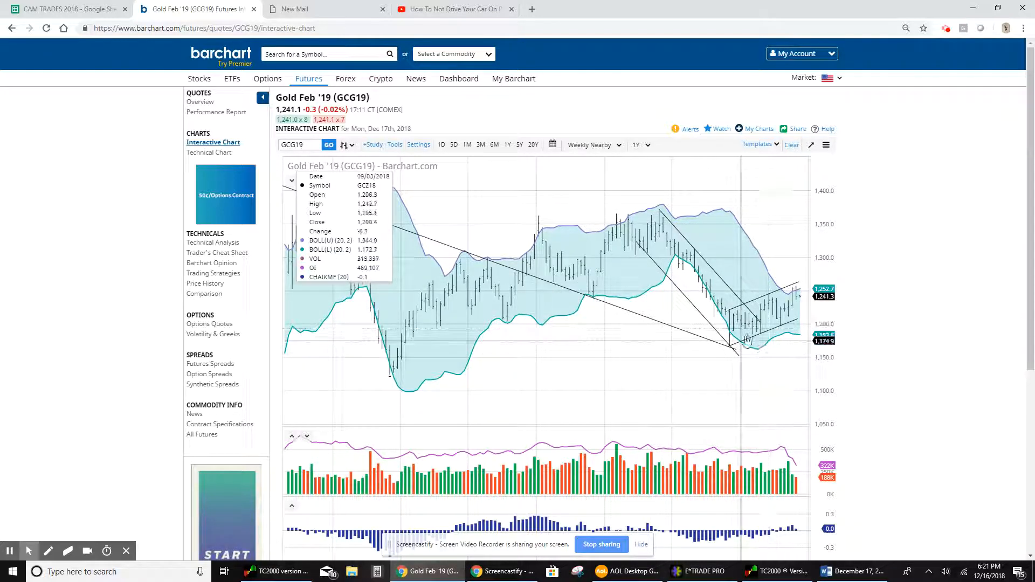
mouse_move(796, 300)
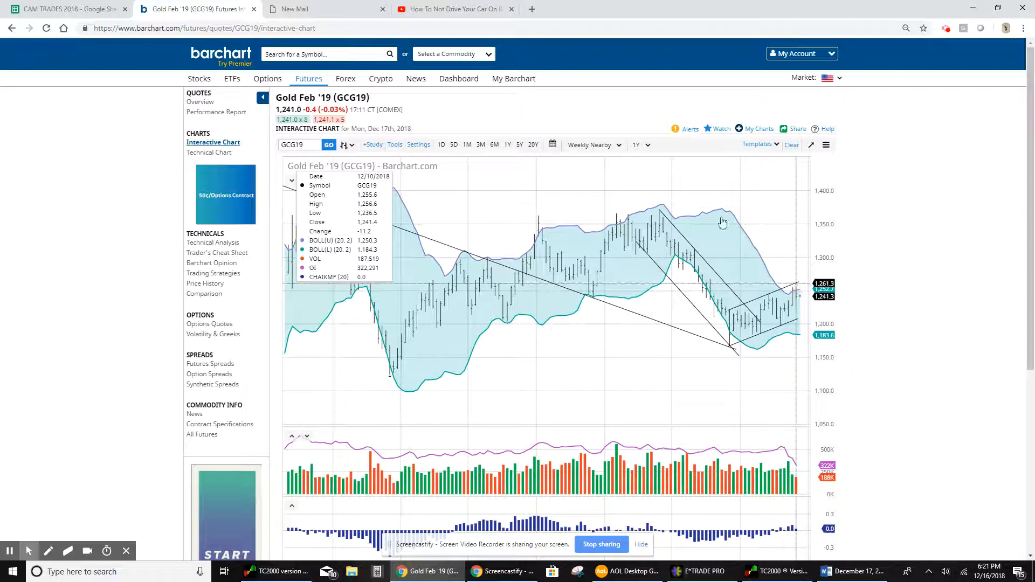
Return the one-year chart to Daily Nearby bars
click(619, 144)
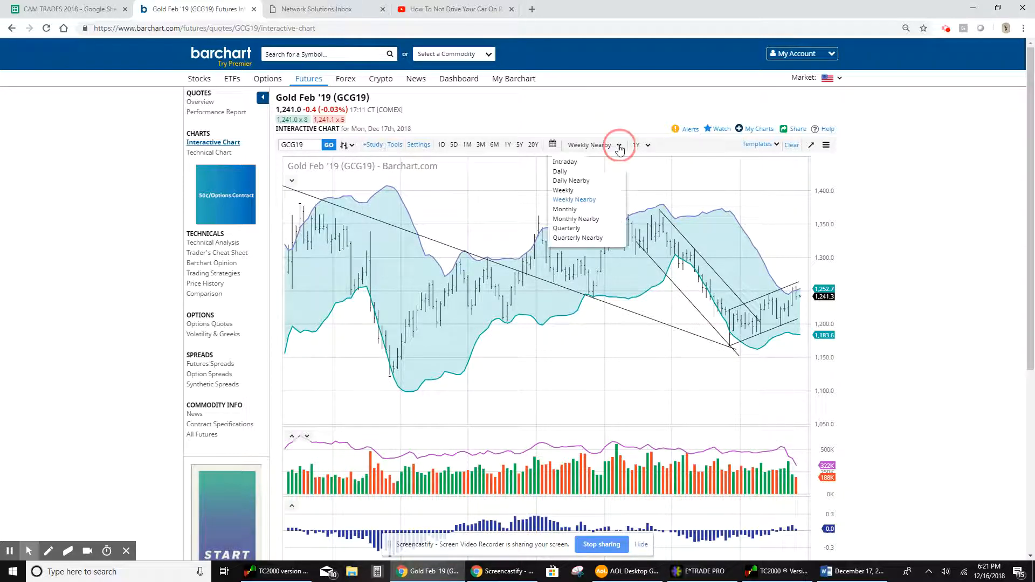
mouse_move(593, 184)
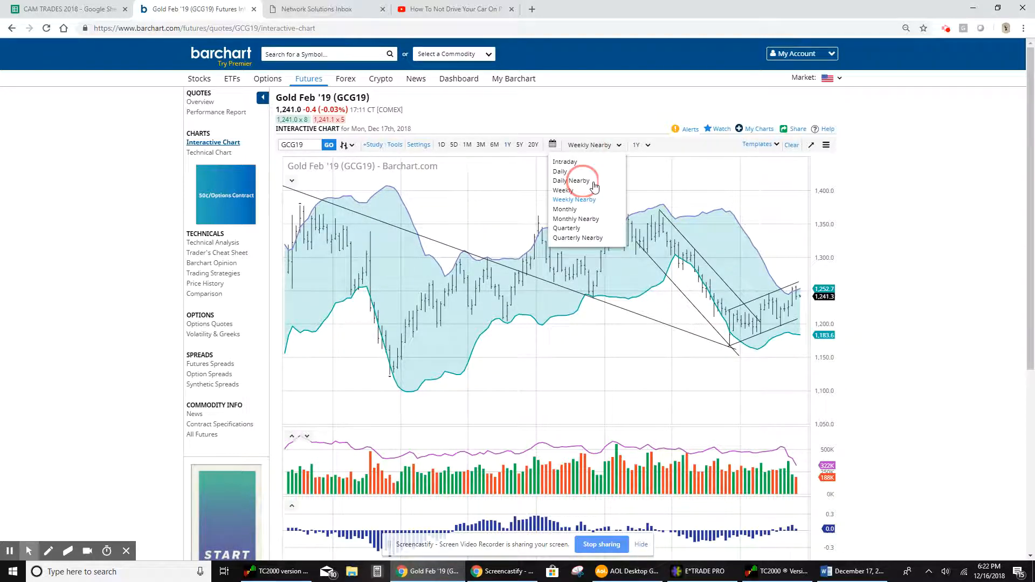
click(570, 180)
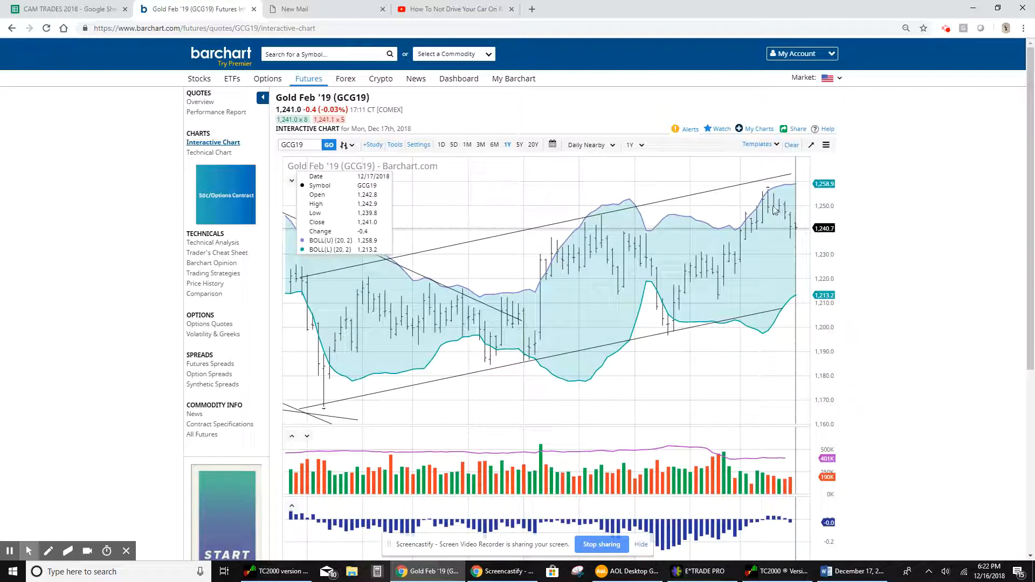
mouse_move(769, 192)
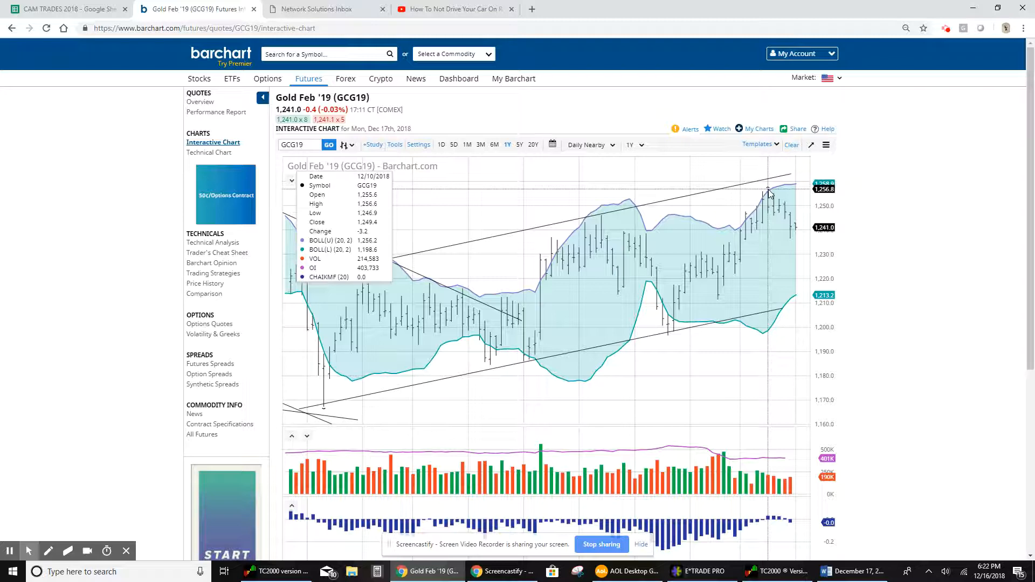
mouse_move(799, 257)
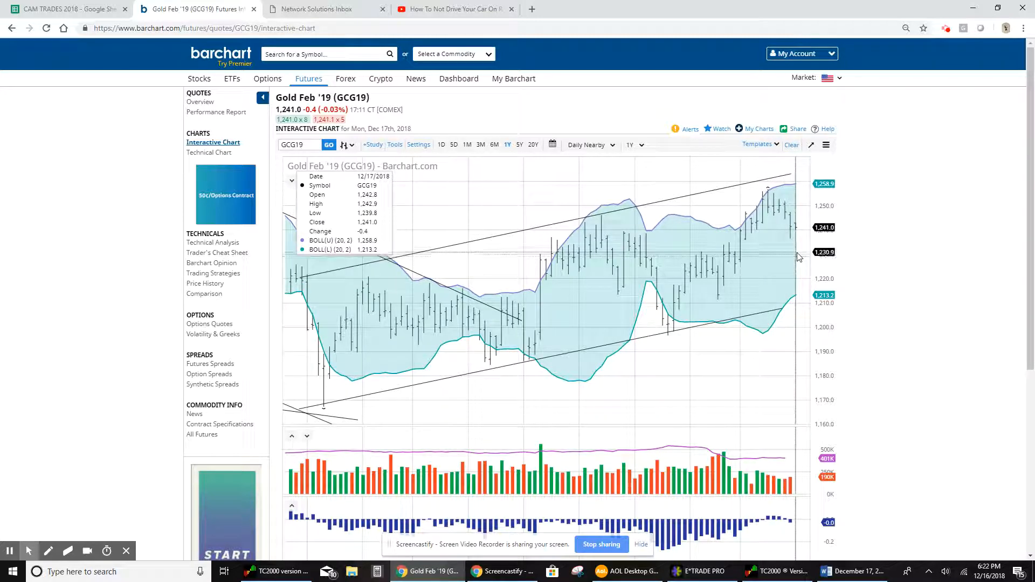
mouse_move(793, 256)
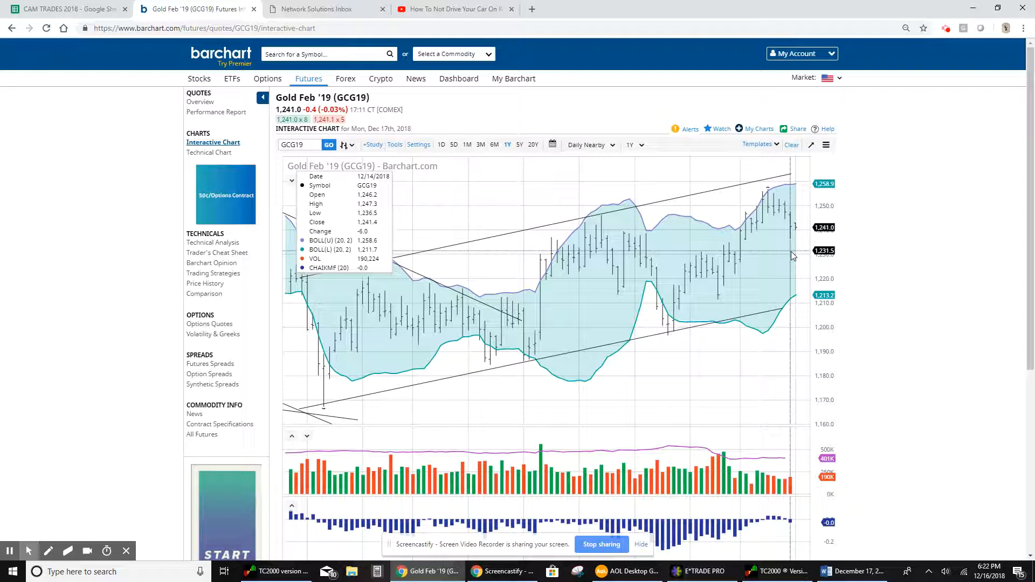
mouse_move(799, 243)
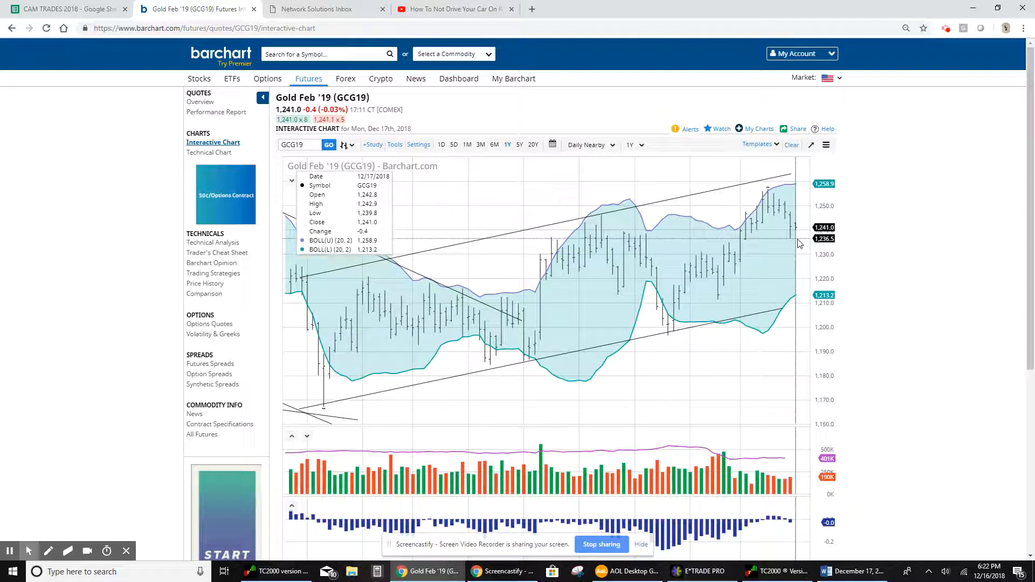
mouse_move(800, 243)
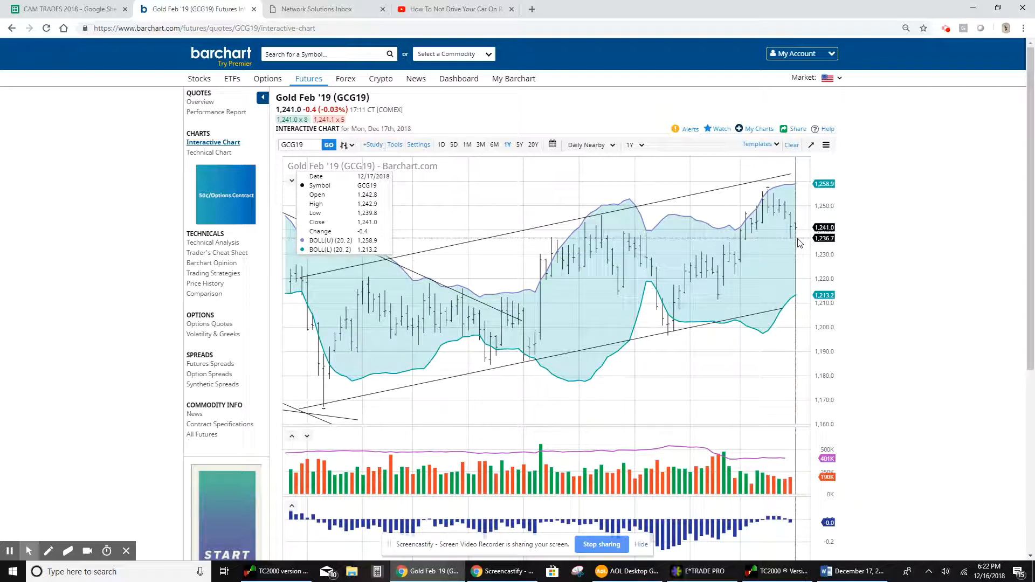
mouse_move(971, 110)
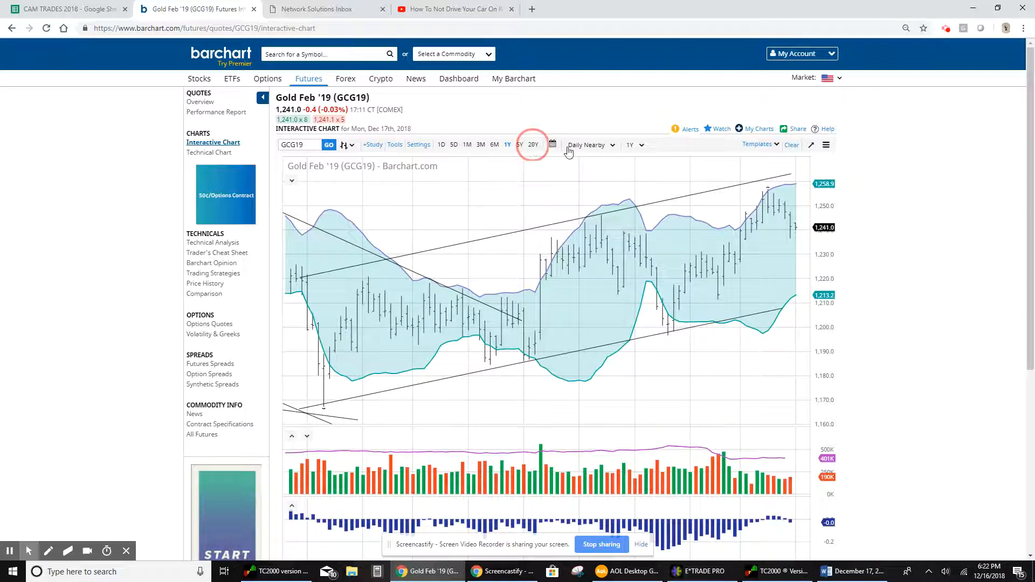
Extend the chart range to 20 years of monthly nearby bars
click(533, 145)
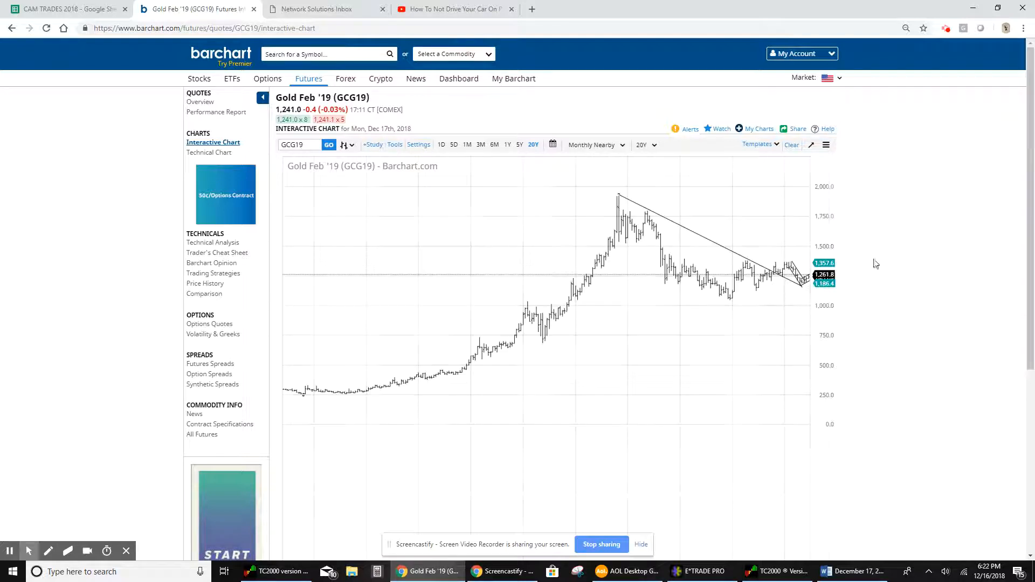
mouse_move(813, 284)
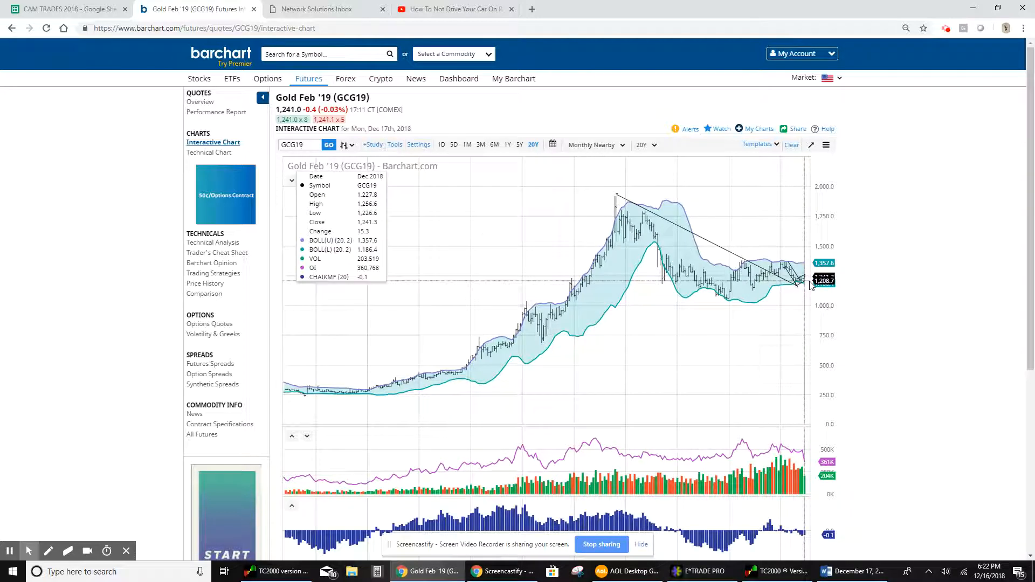
mouse_move(800, 280)
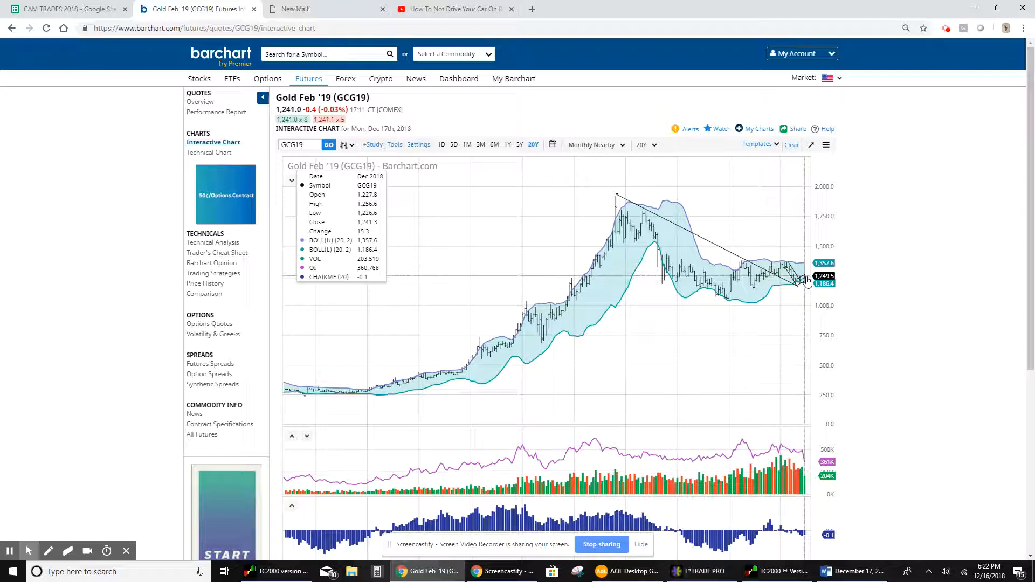
mouse_move(745, 299)
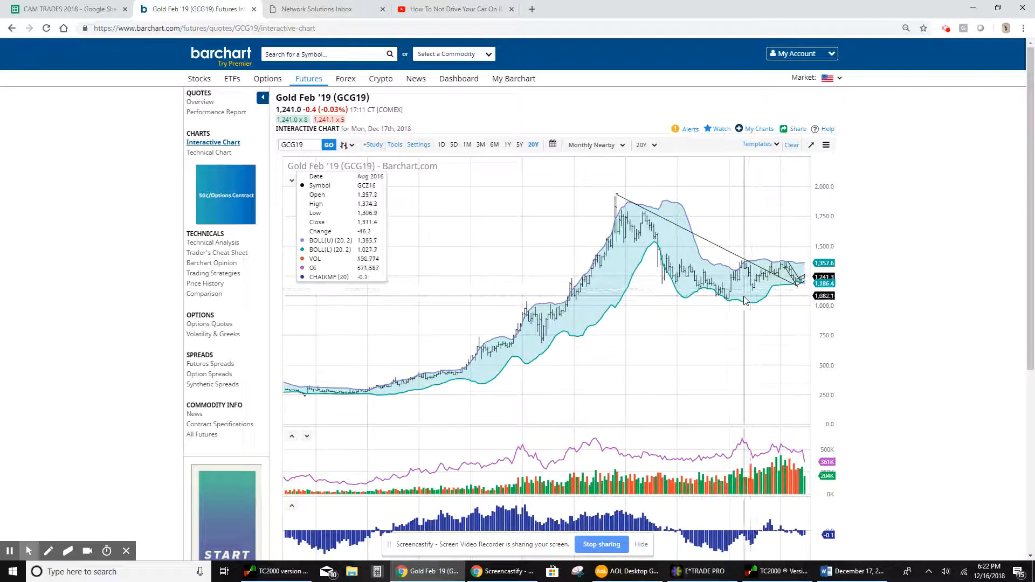
mouse_move(746, 295)
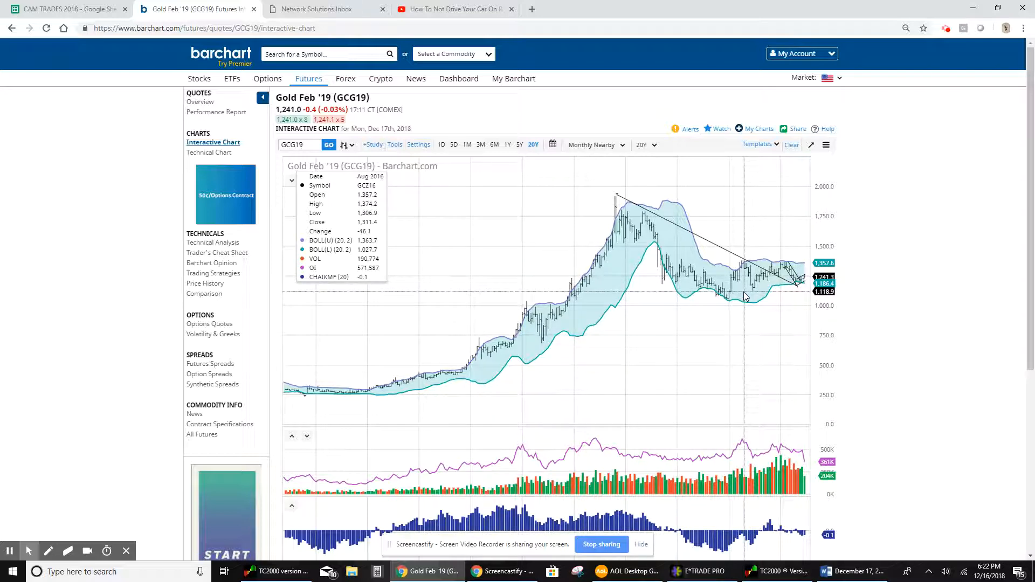
mouse_move(750, 296)
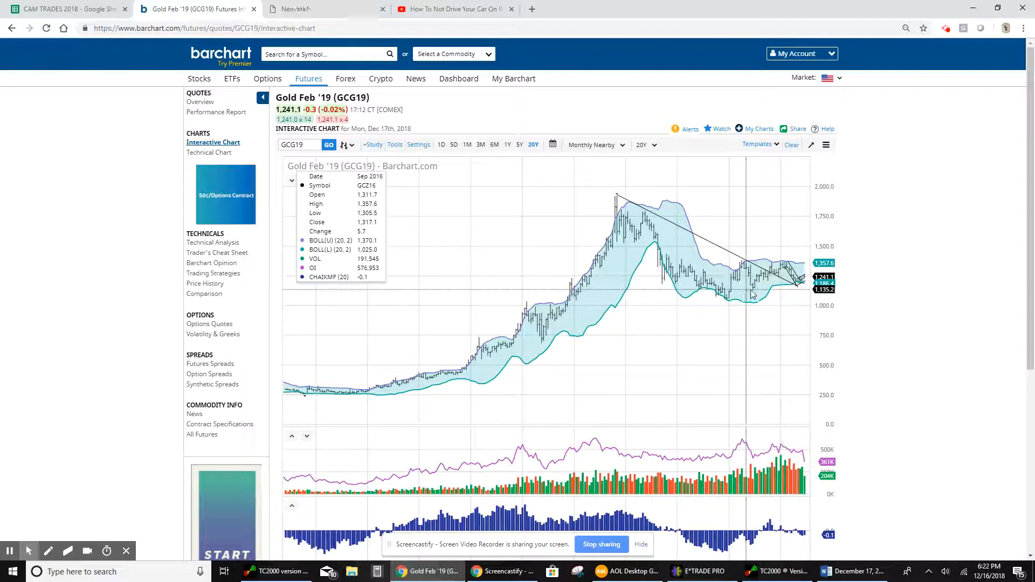
mouse_move(755, 296)
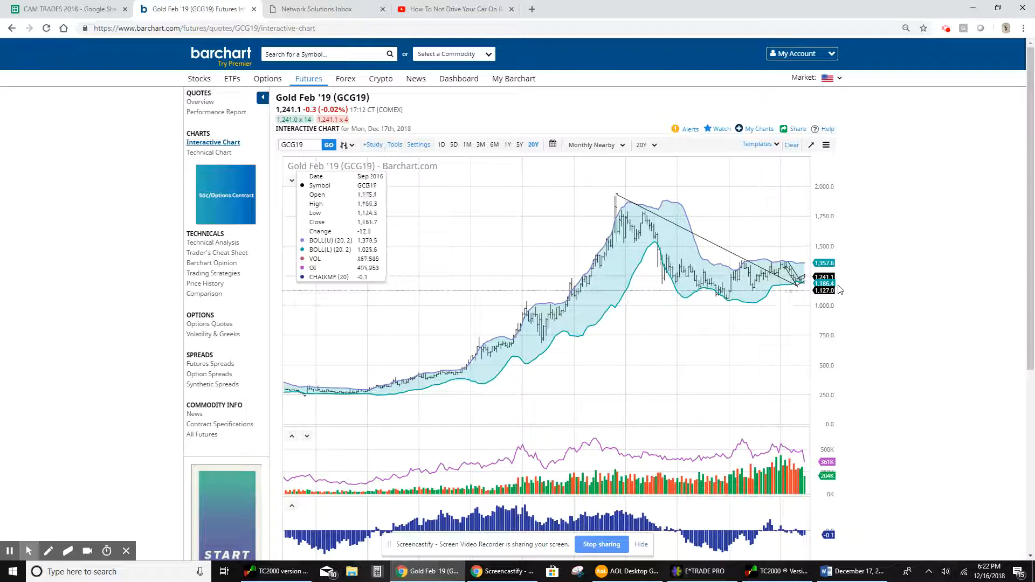
mouse_move(920, 228)
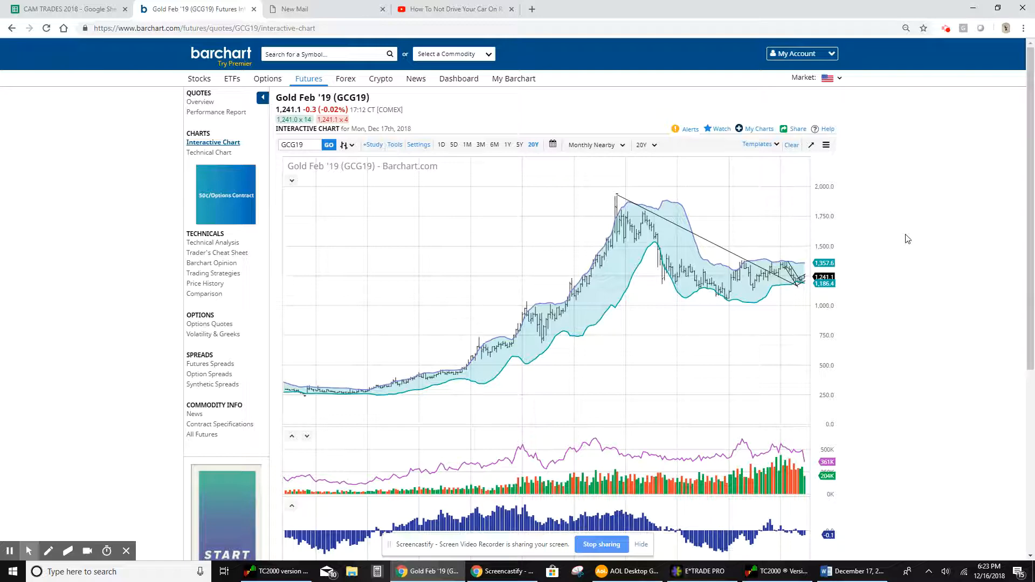
click(323, 10)
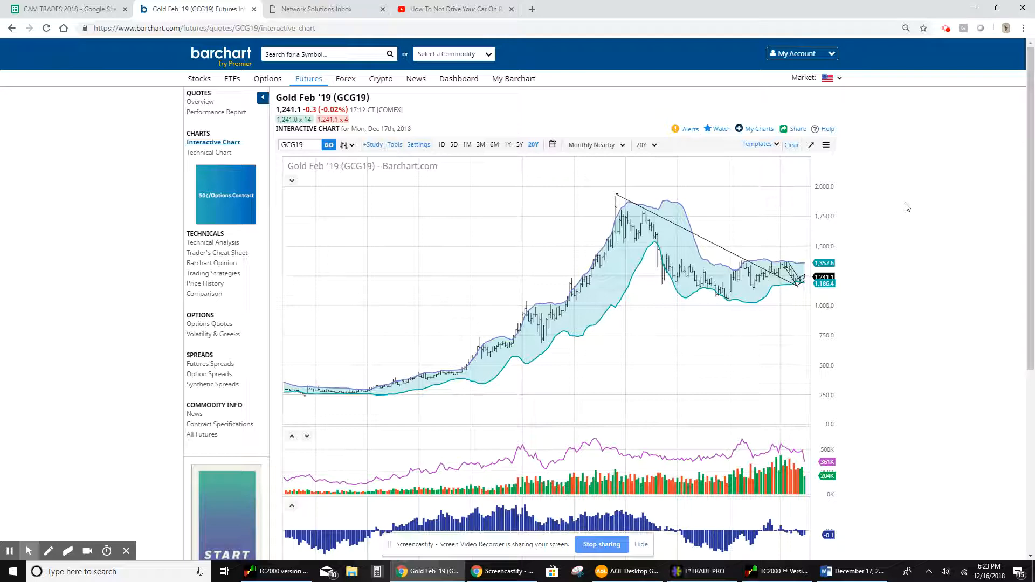
mouse_move(585, 298)
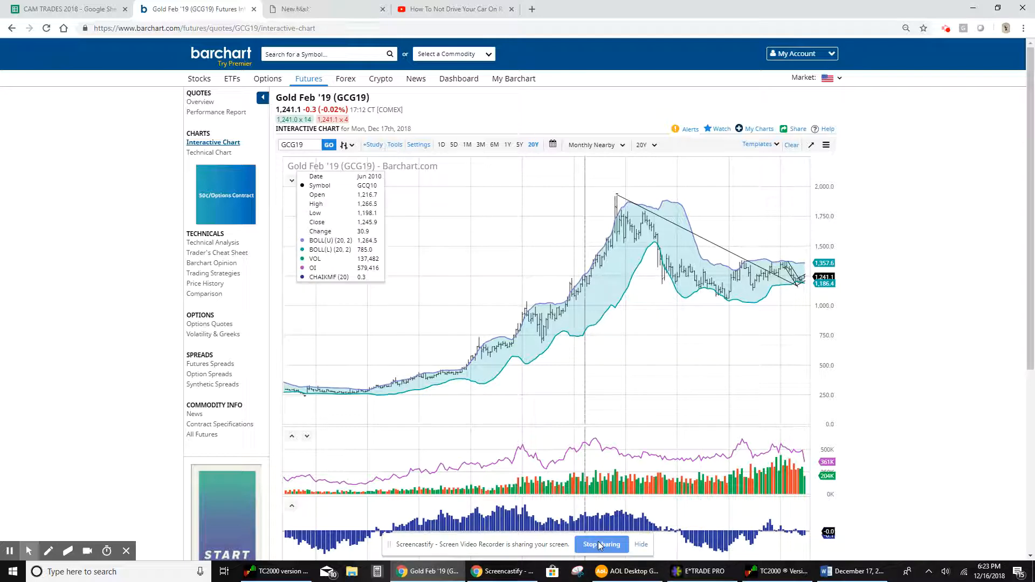